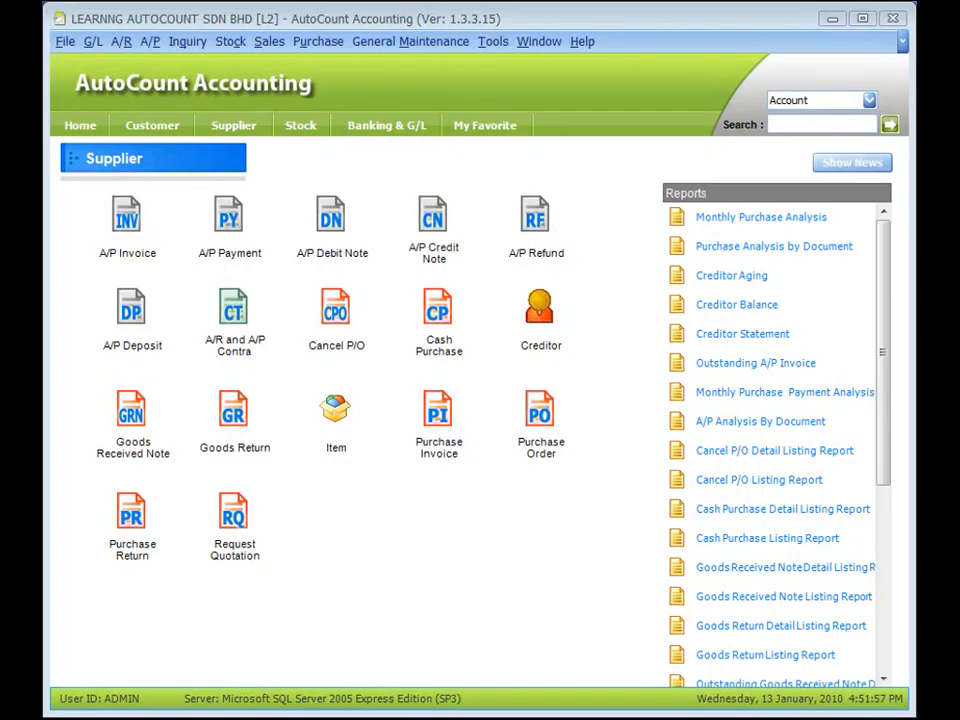
Review the invoicing options, then start a new Purchase Invoice showing Post To GL and Post To Stock.
click(432, 40)
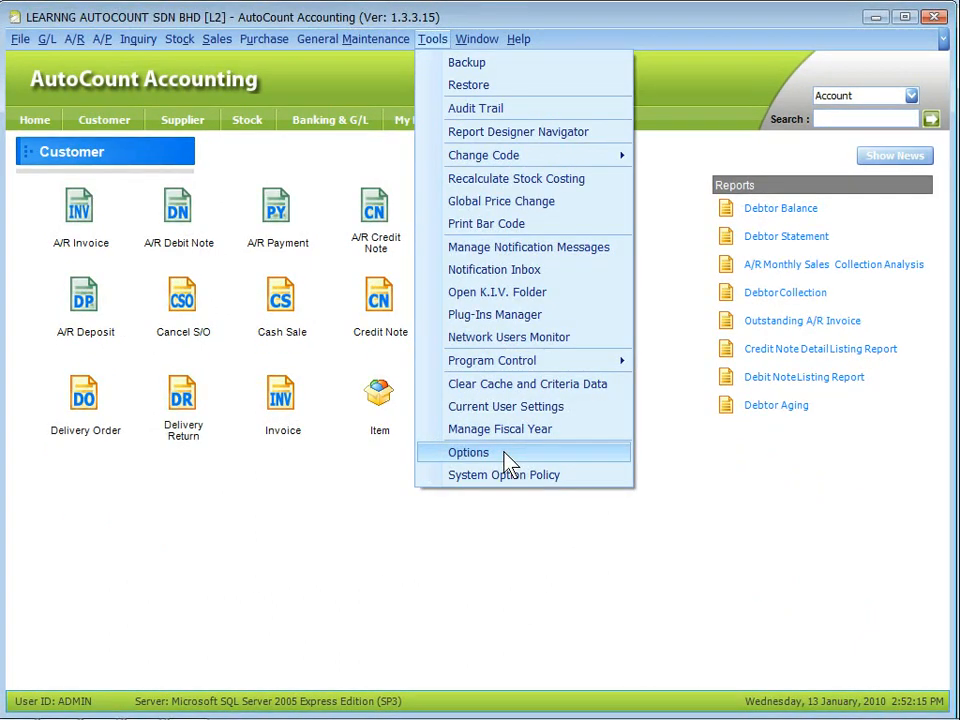
click(468, 452)
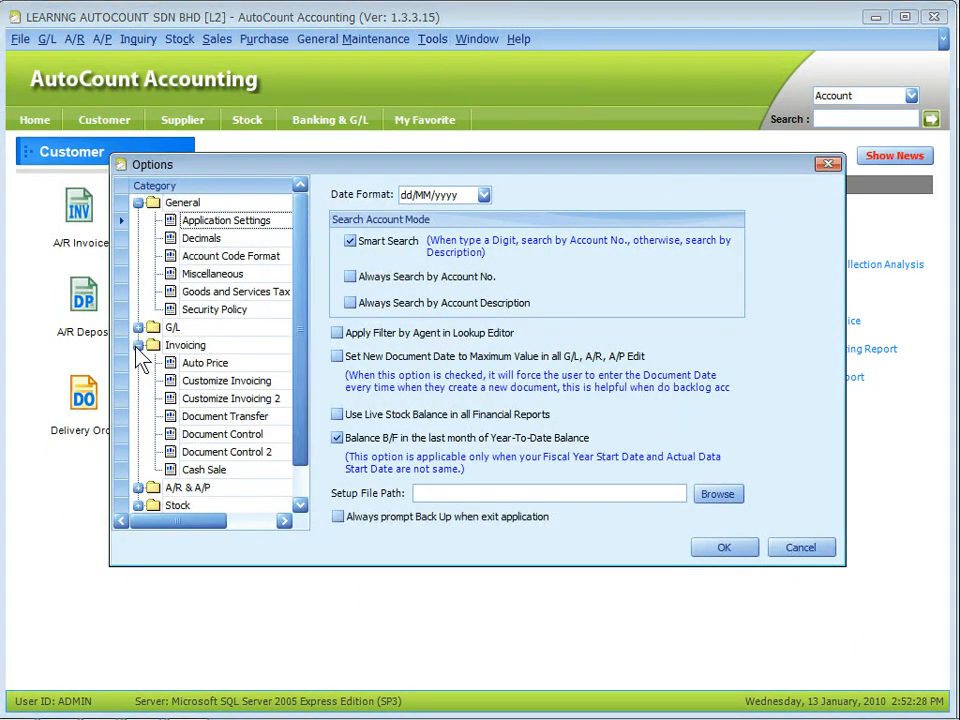
click(224, 434)
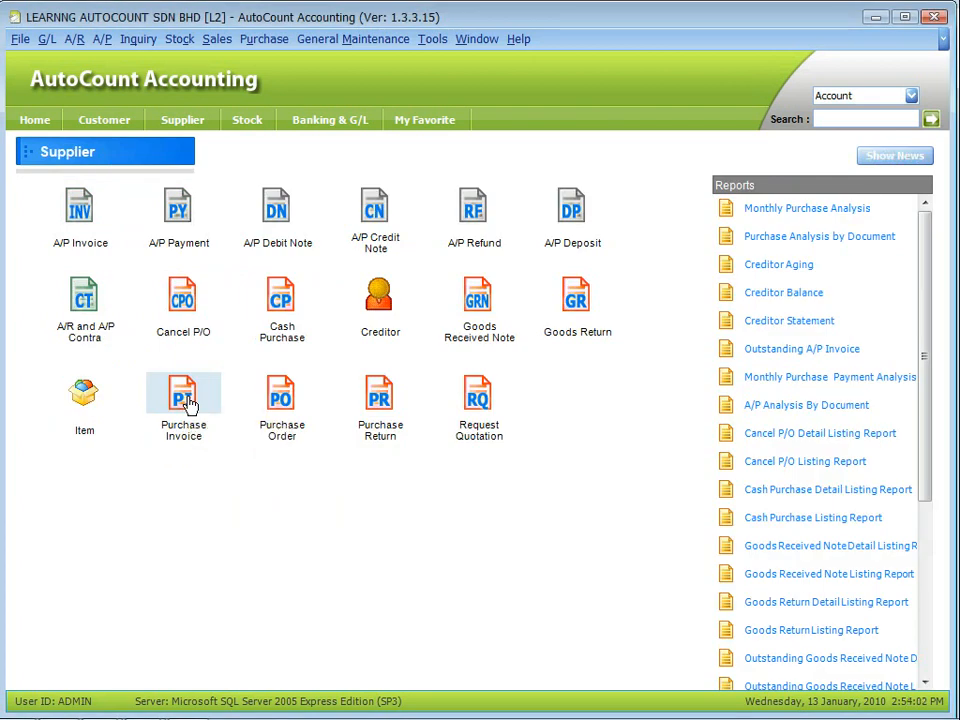
double_click(184, 404)
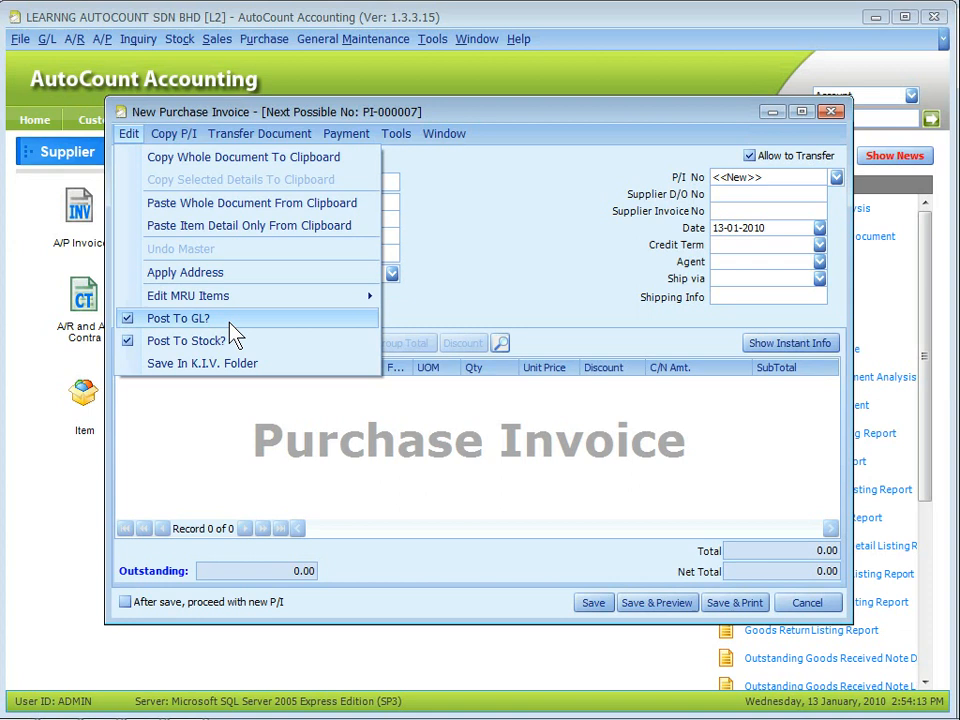
mouse_move(240, 340)
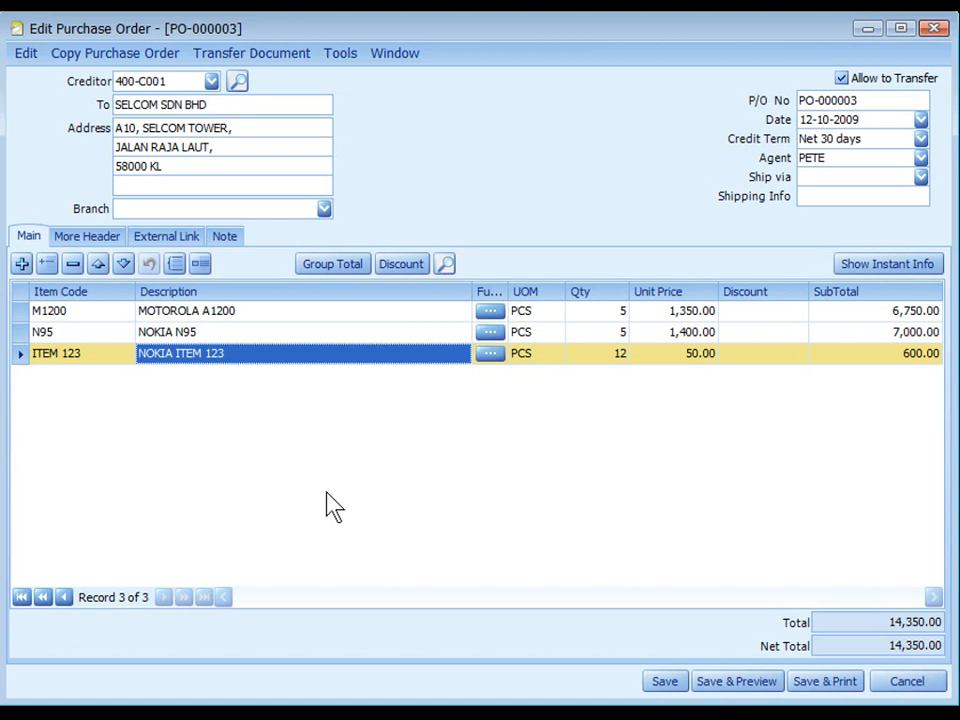
mouse_move(140, 360)
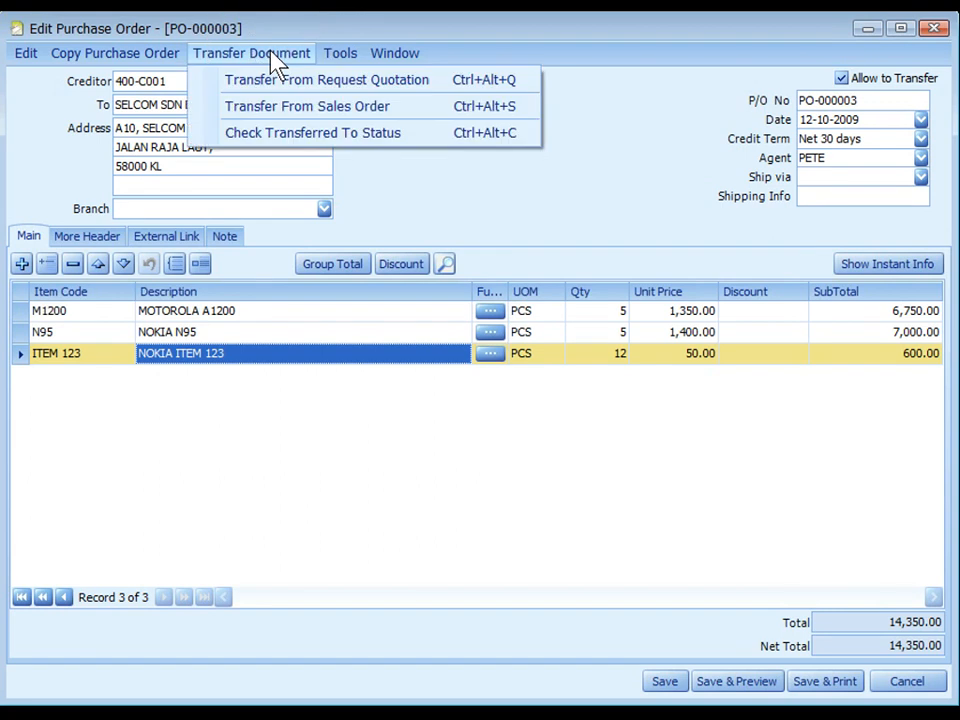
mouse_move(378, 102)
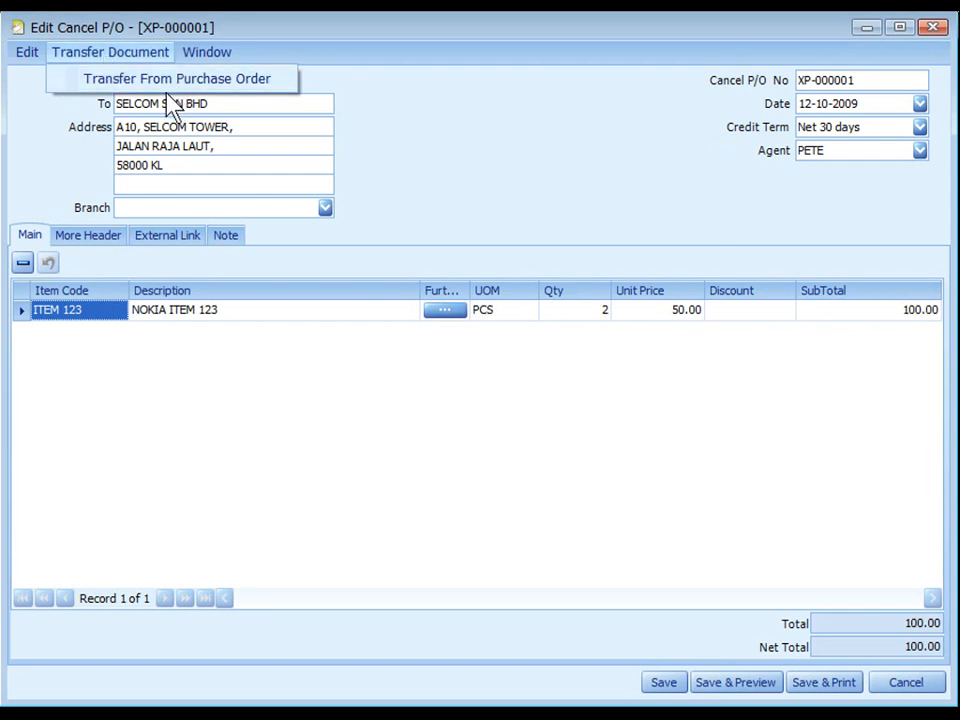
Bring up Goods Received Note GR-000004 for SELCOM SDN BHD with its Nokia N95 and Samsung lines.
click(176, 78)
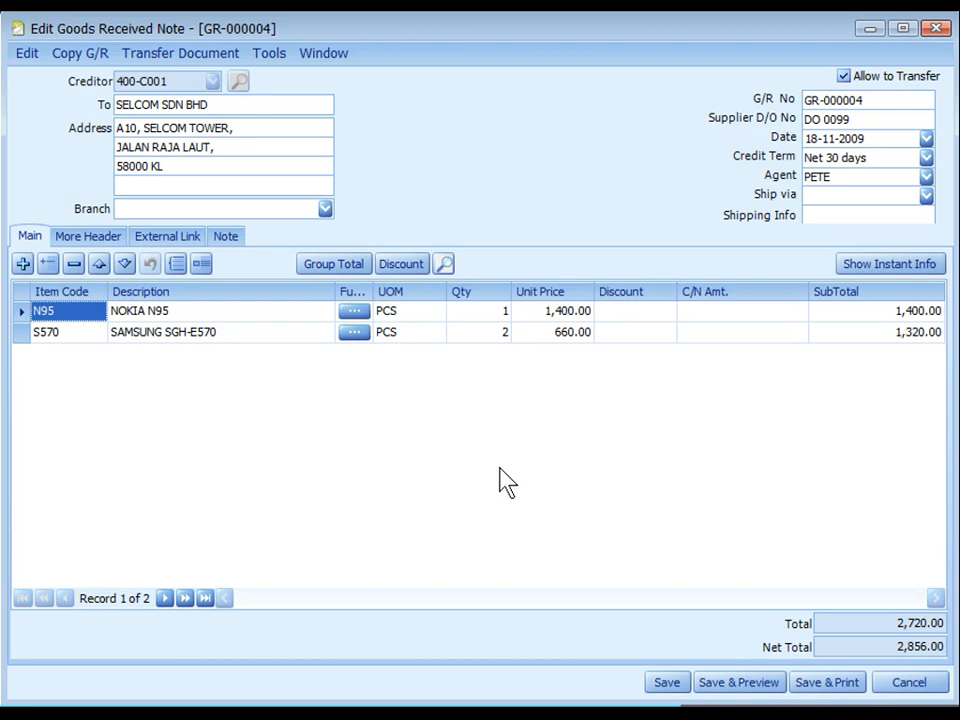
View Goods Return GT-000001 for the BOM finished item and list its Transfer Document sources.
click(180, 52)
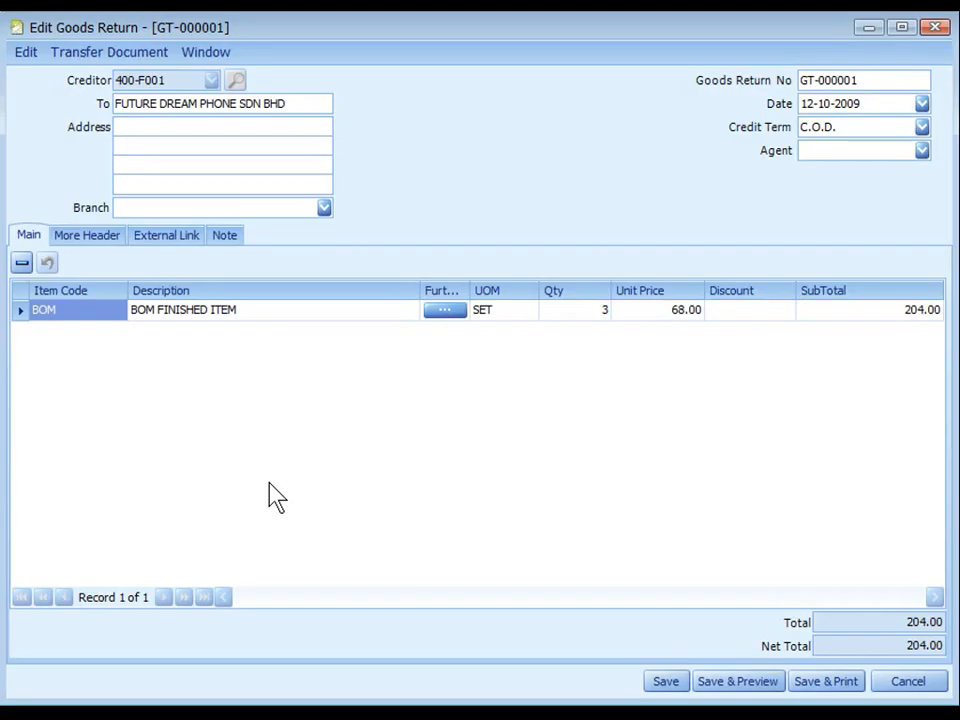
click(222, 184)
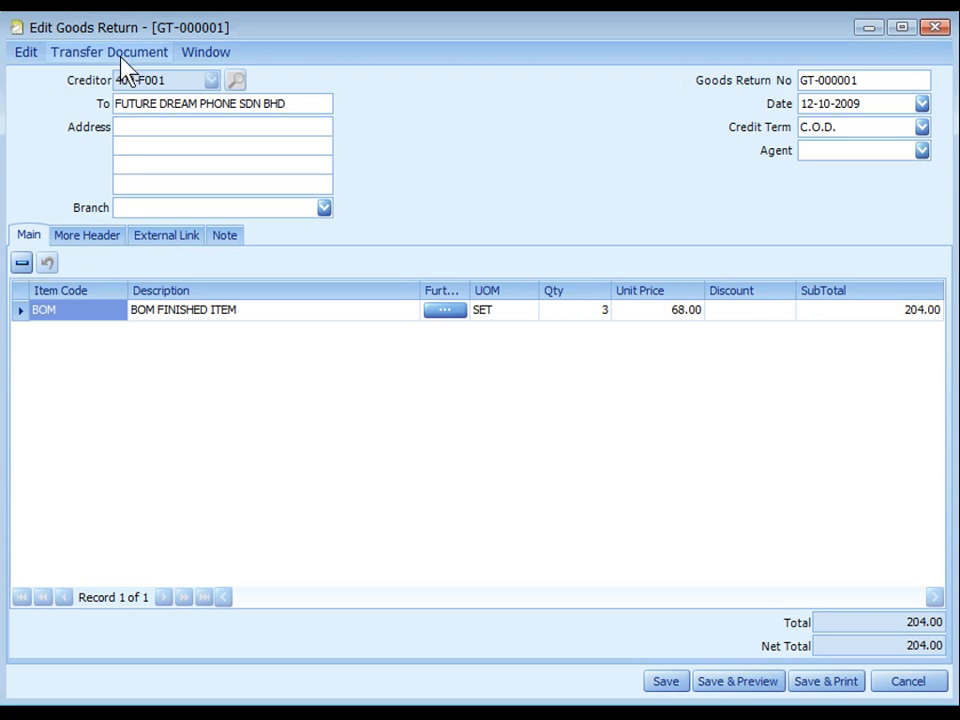
click(108, 52)
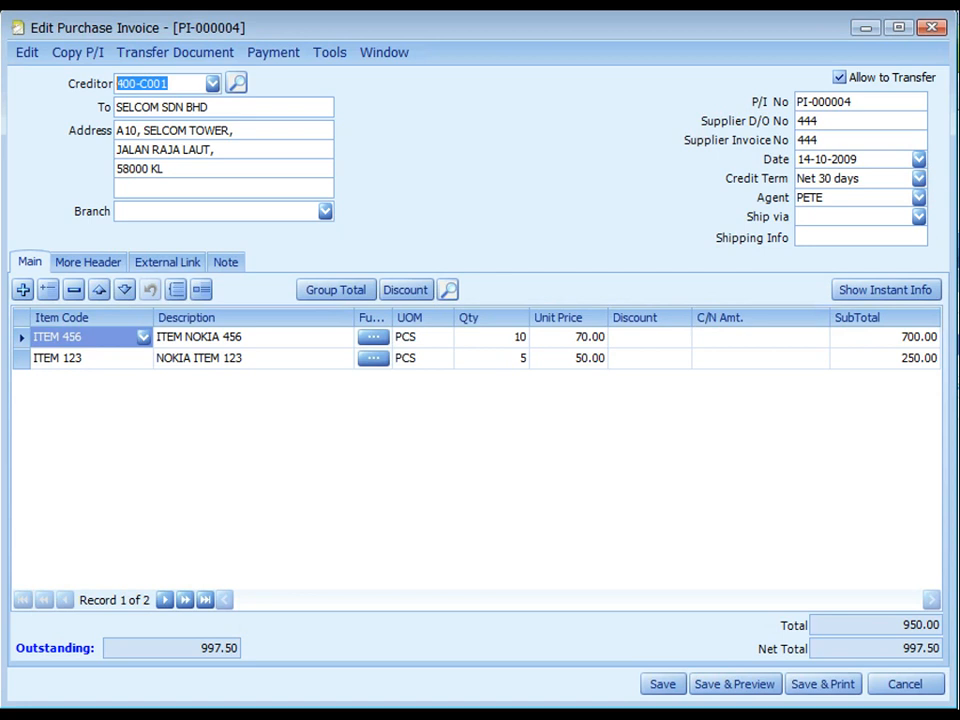
mouse_move(140, 360)
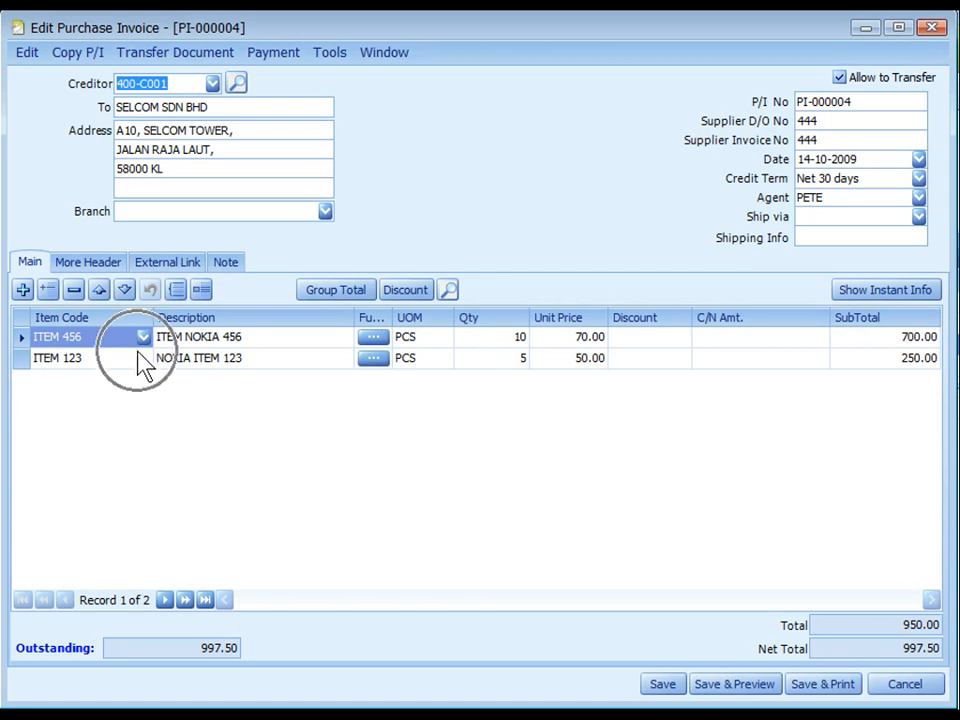
mouse_move(76, 52)
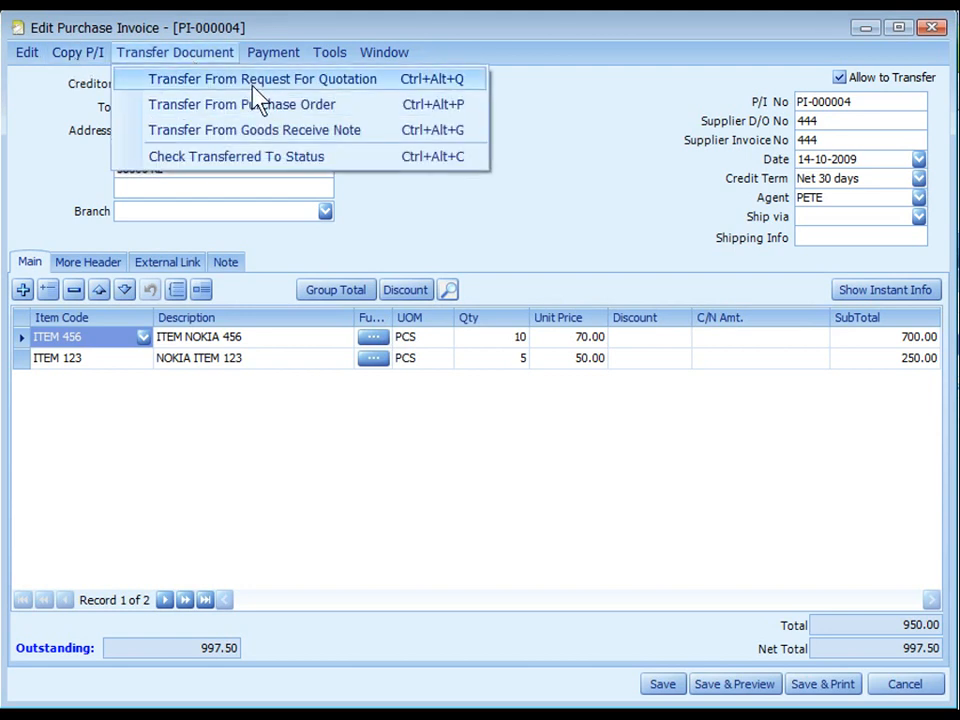
mouse_move(350, 104)
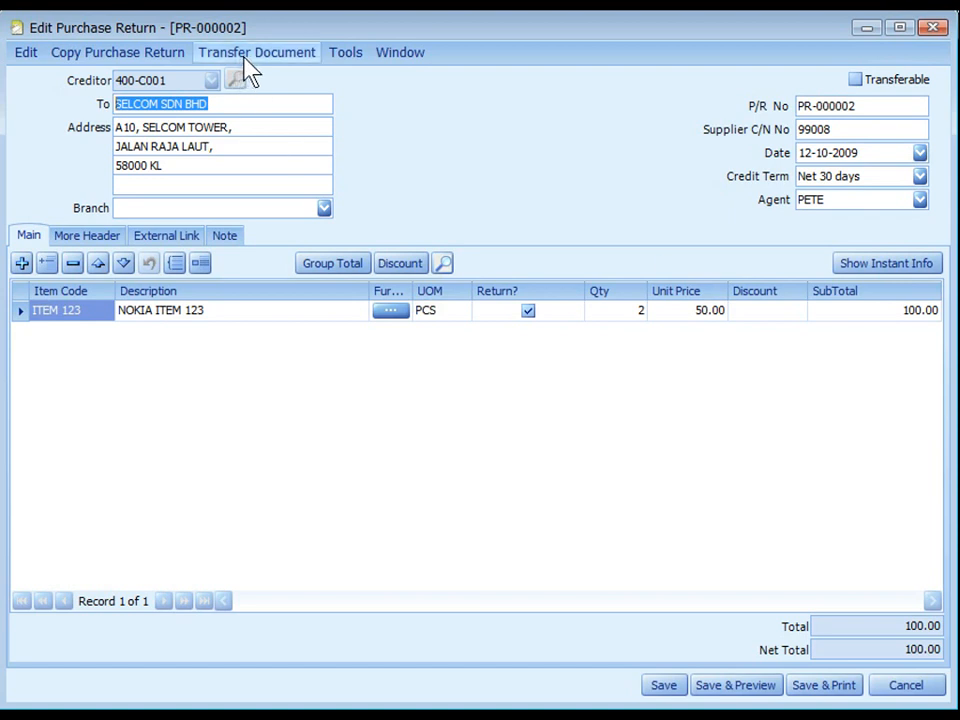
Show the purchase return transfers from a purchase invoice, then view Cash Purchase CP-000001.
click(256, 52)
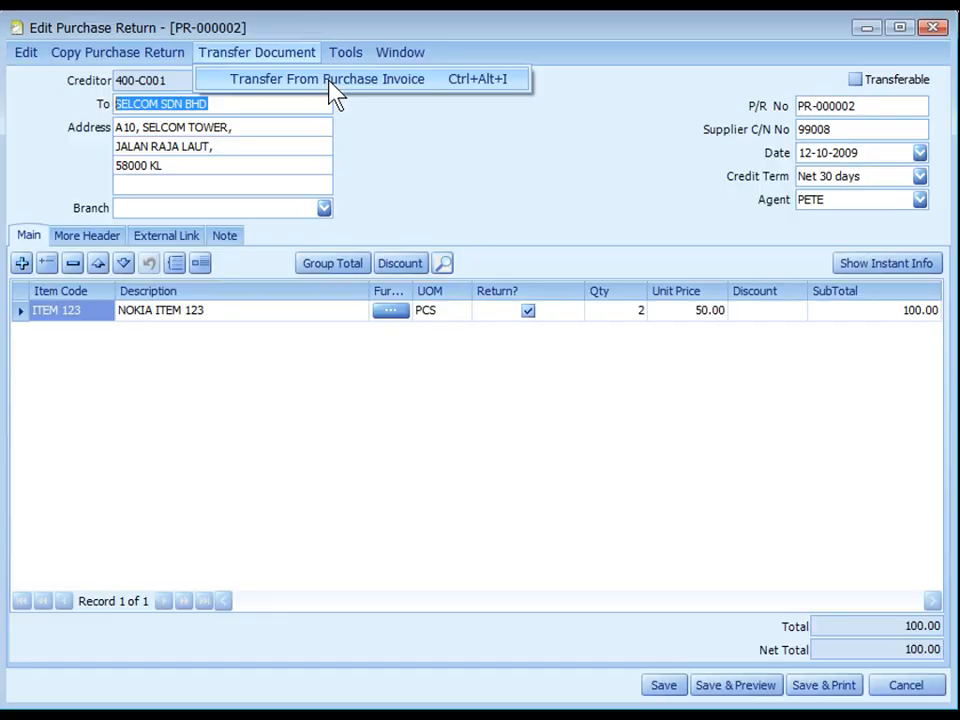
click(326, 78)
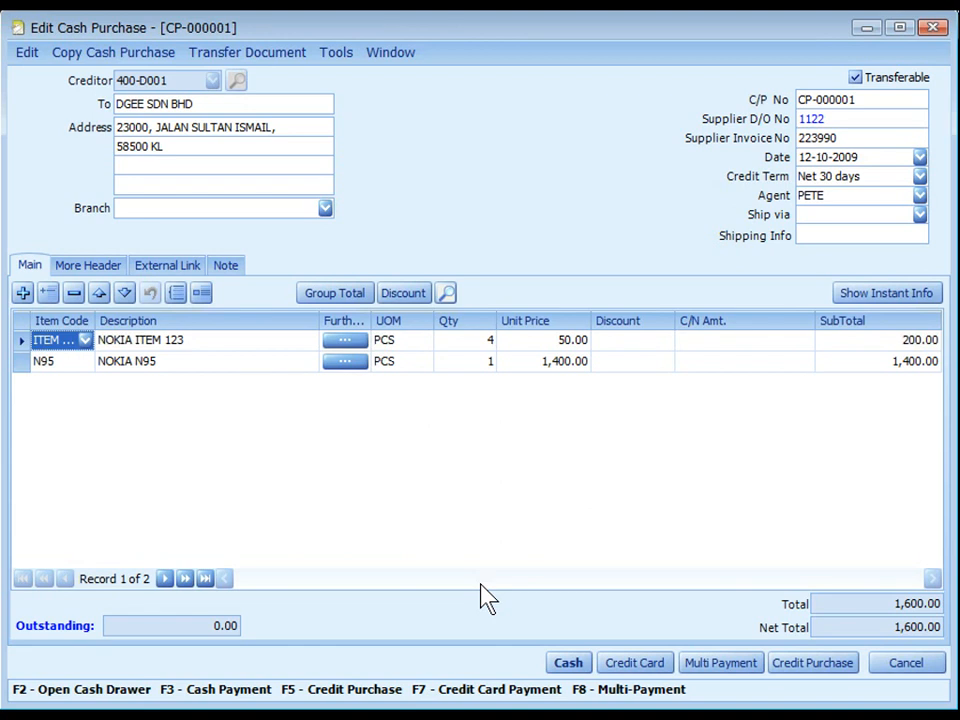
mouse_move(148, 372)
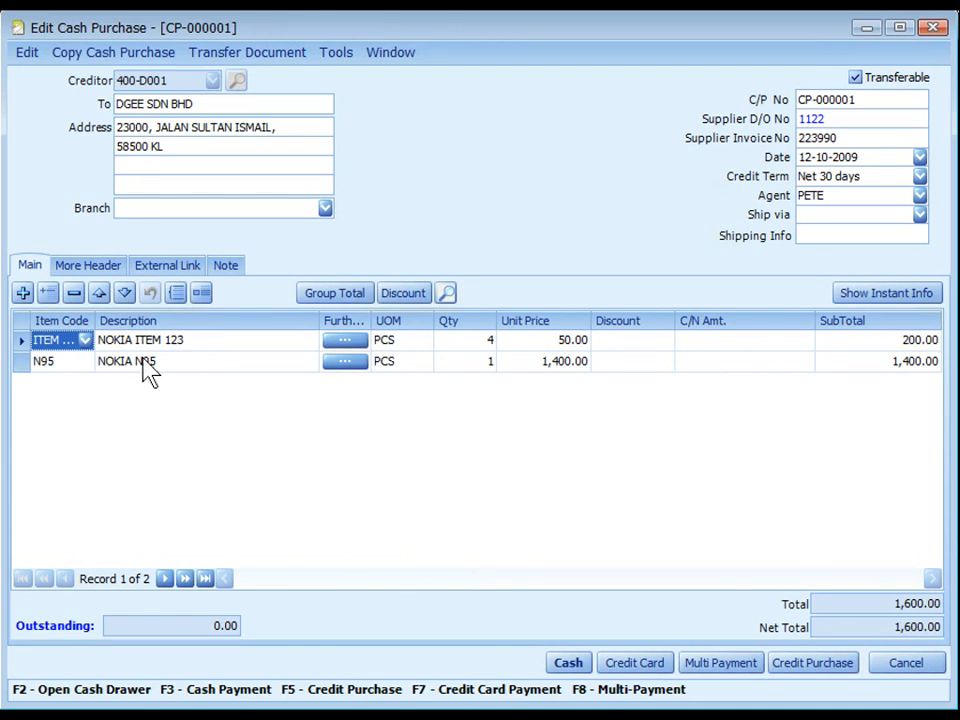
click(112, 52)
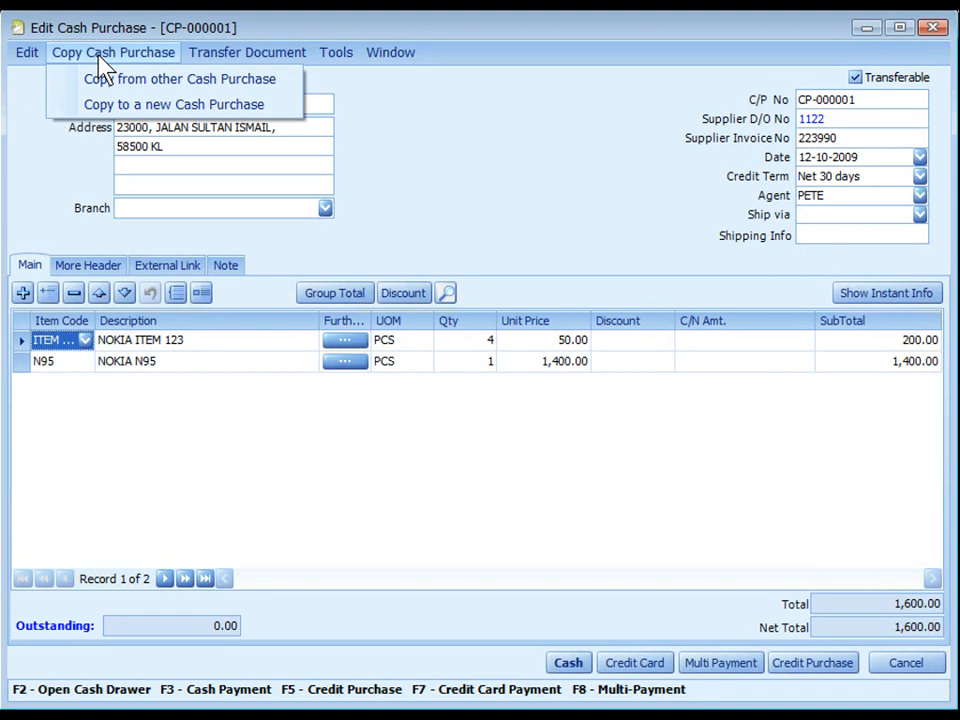
click(246, 52)
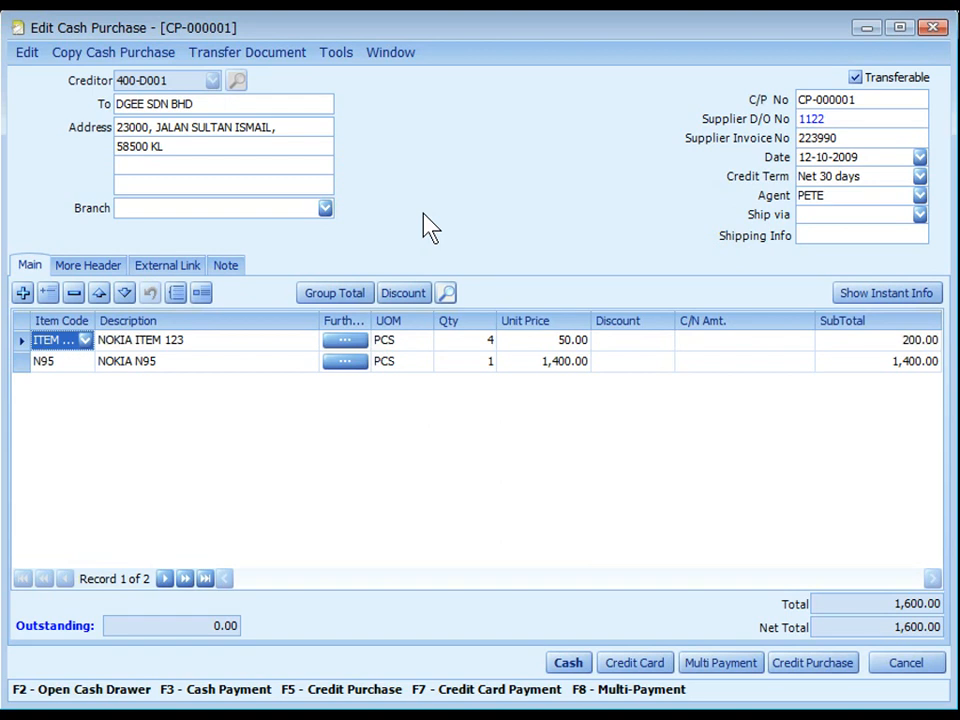
mouse_move(560, 624)
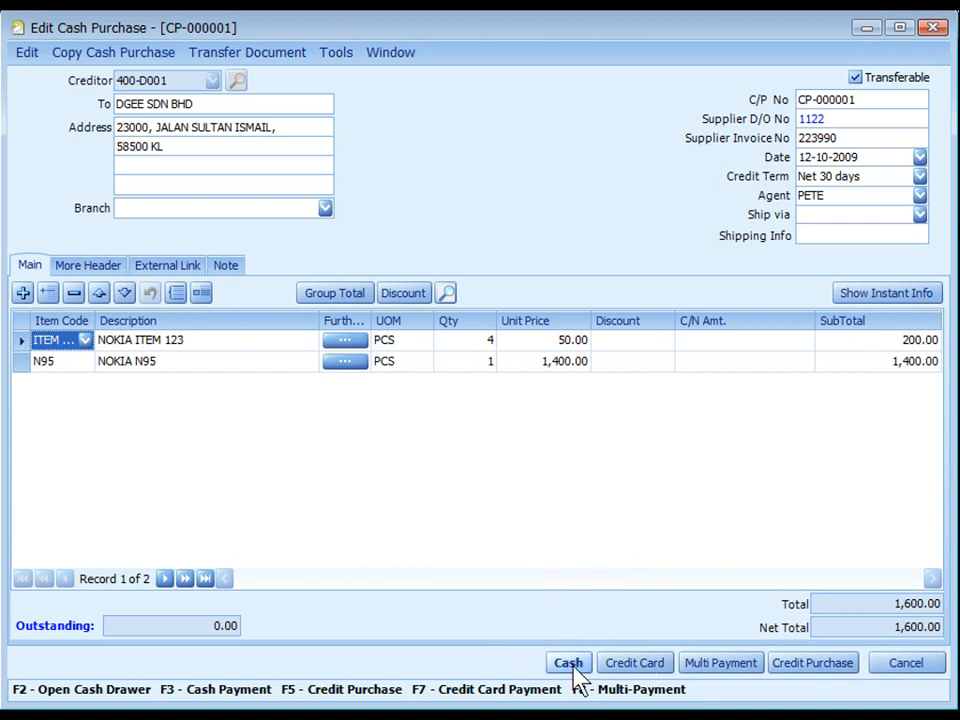
mouse_move(636, 662)
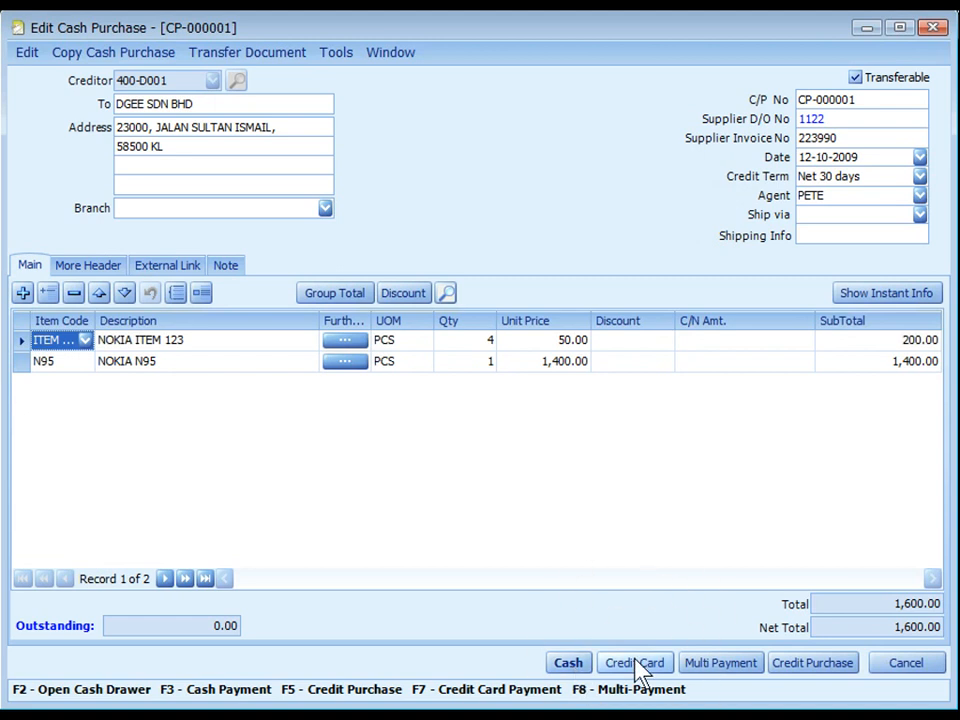
mouse_move(720, 662)
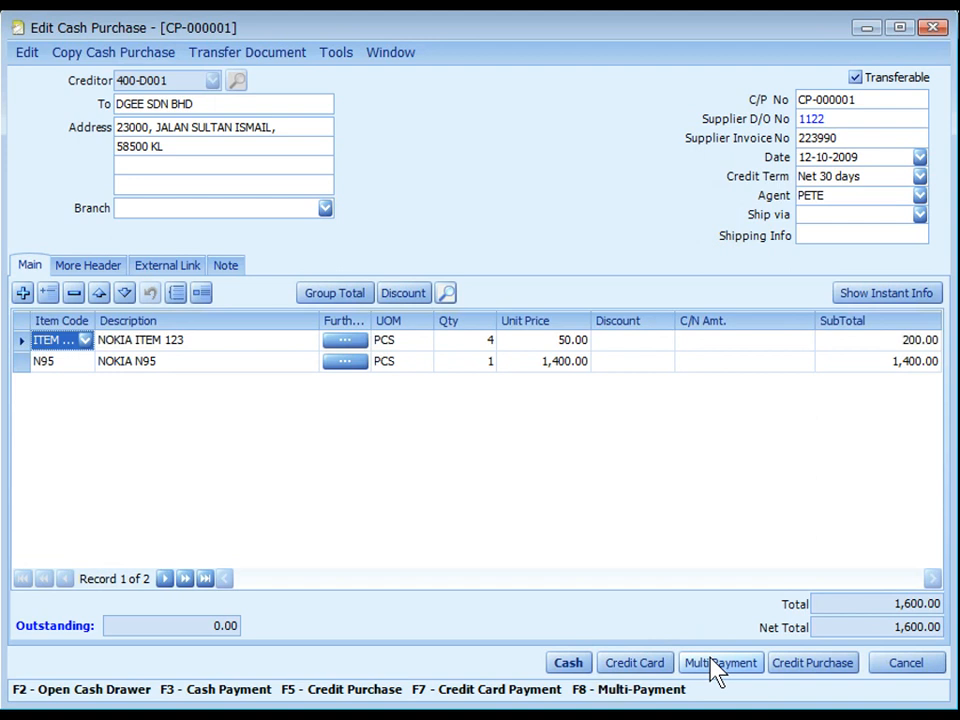
mouse_move(796, 684)
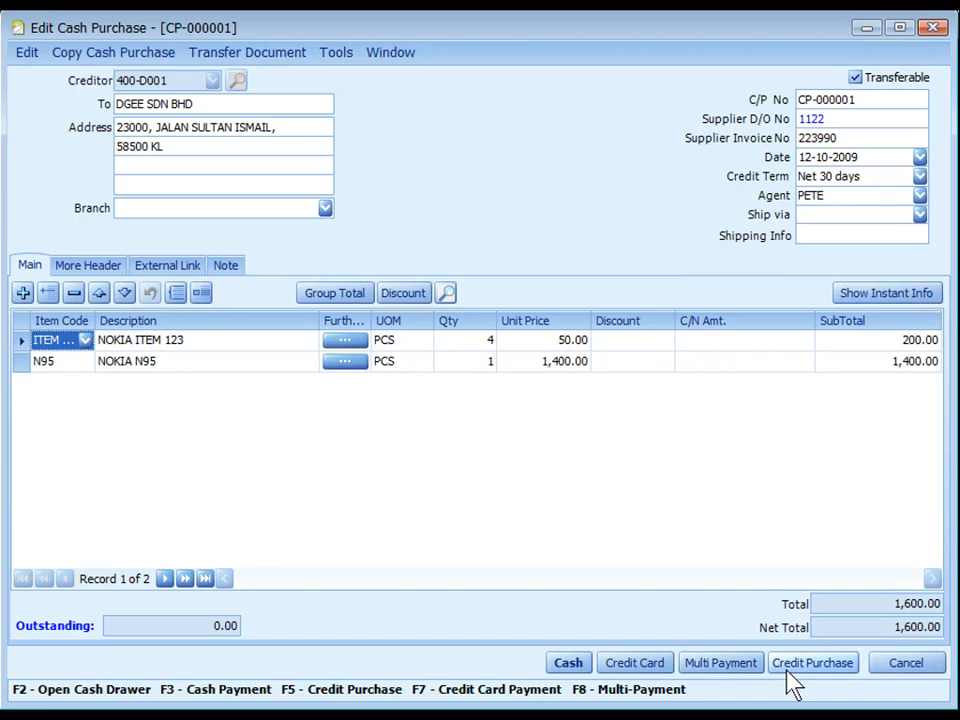
click(300, 54)
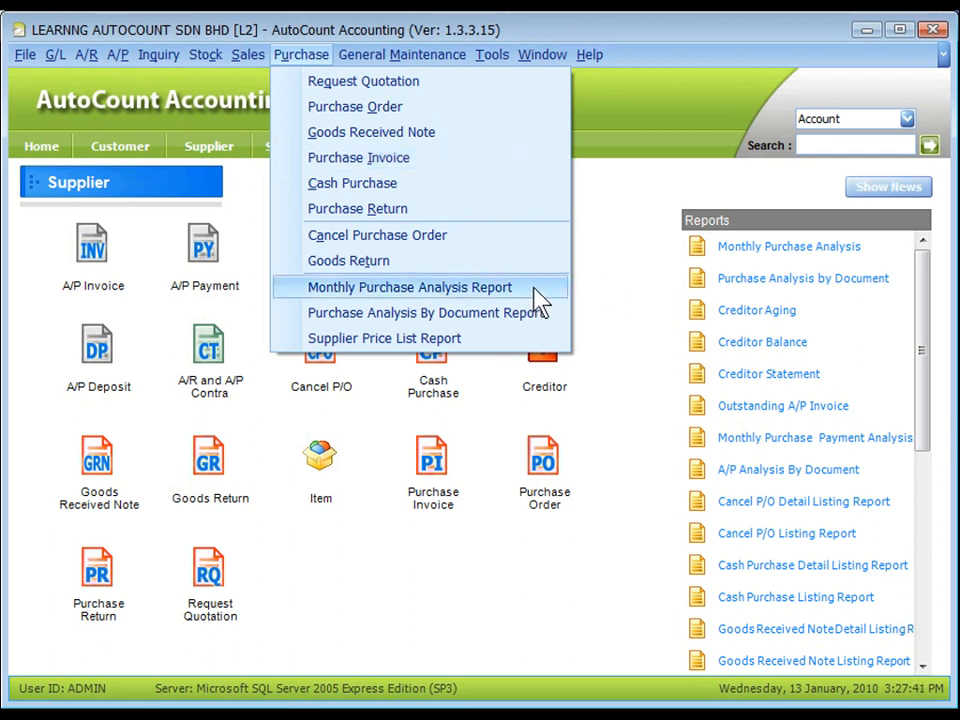
mouse_move(548, 312)
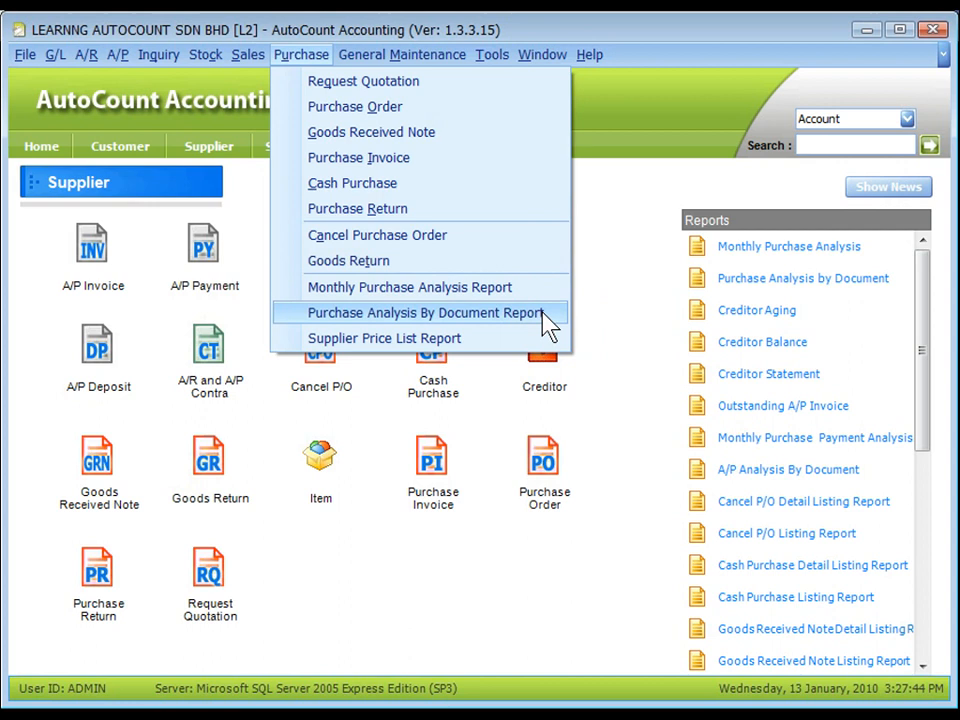
mouse_move(500, 344)
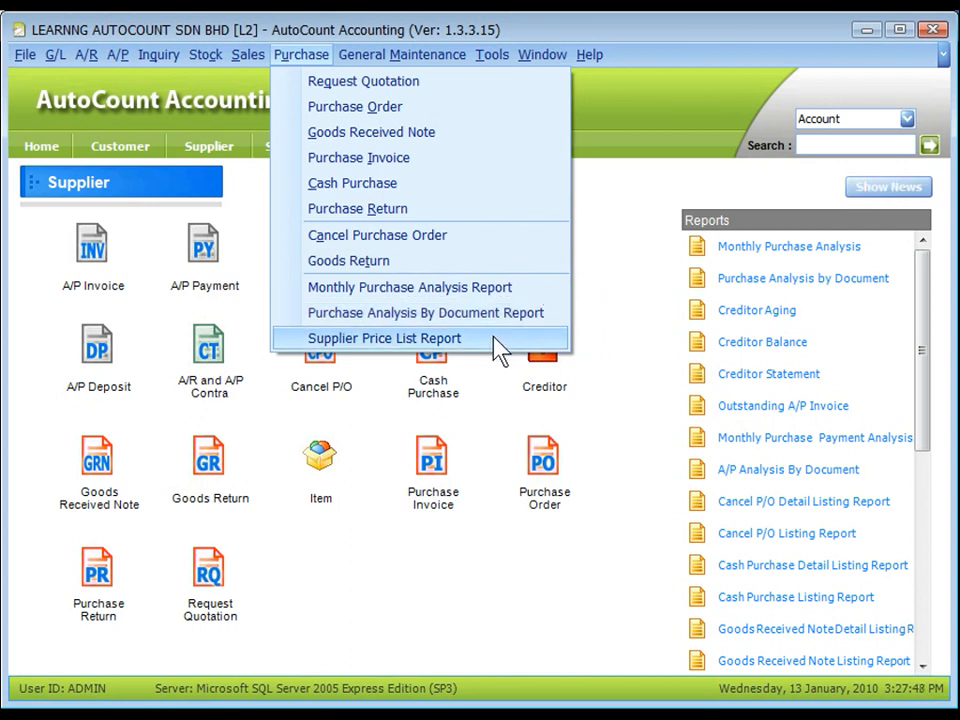
Close the Purchase menu's document and report list to return to the Supplier home screen.
click(476, 590)
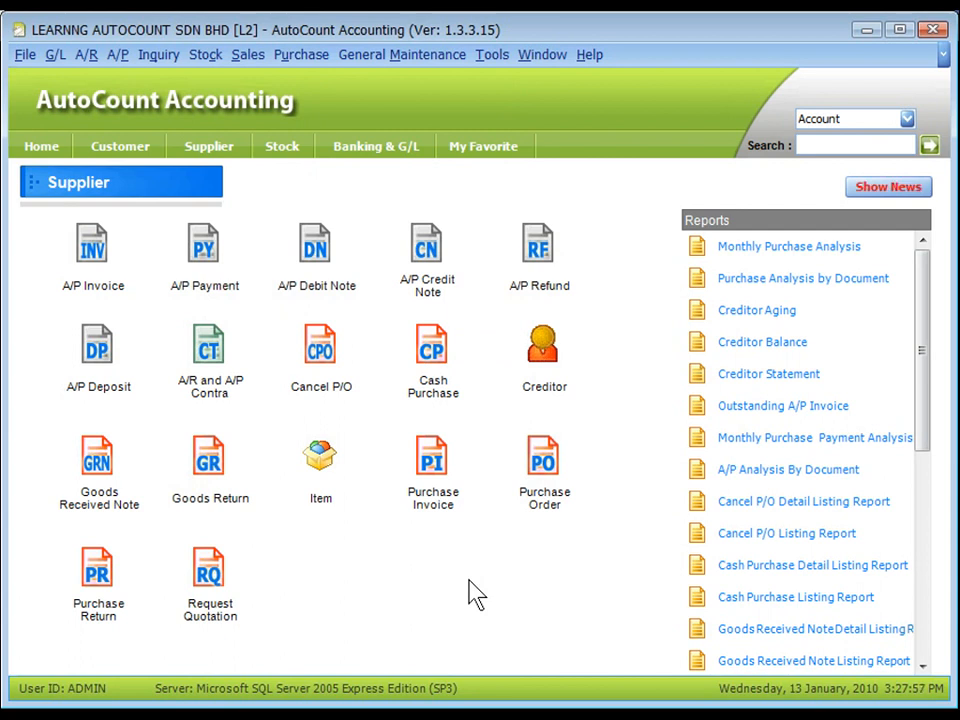